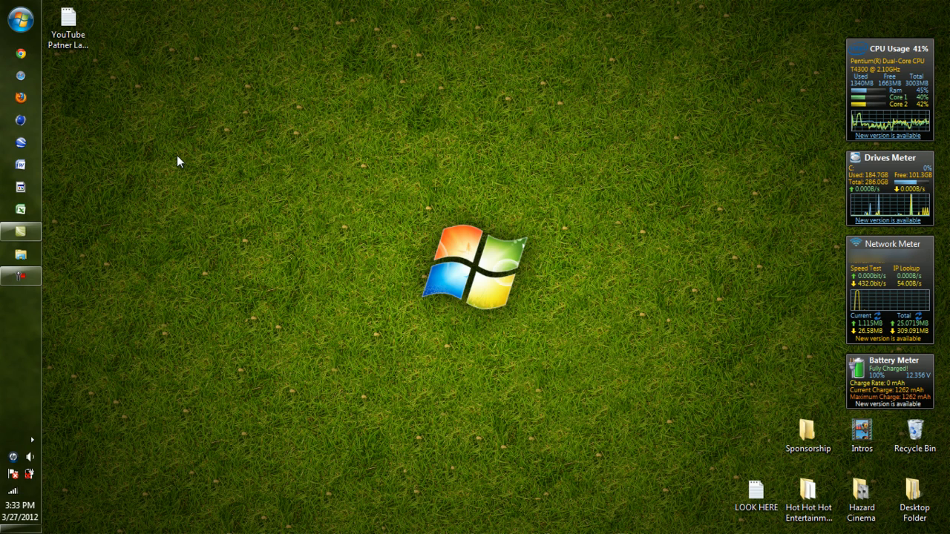
pyautogui.moveTo(33, 80)
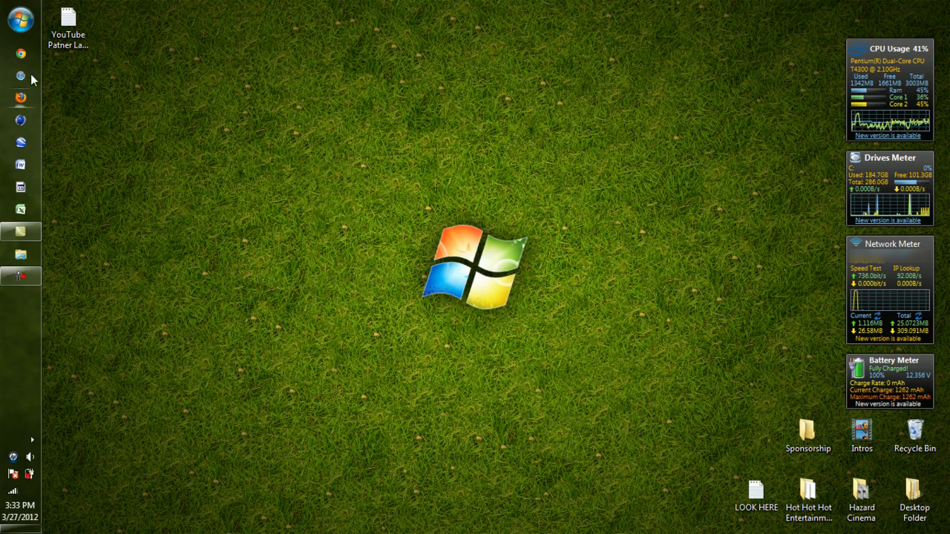
# Step: Reach Taskbar and Start Menu Properties via Control Panel's Appearance and Personalization
pyautogui.click(21, 21)
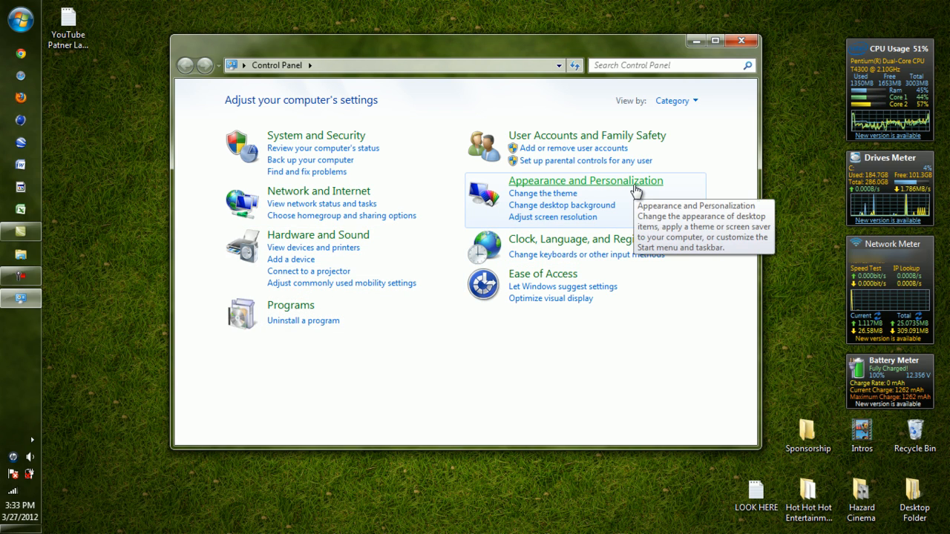
pyautogui.click(584, 181)
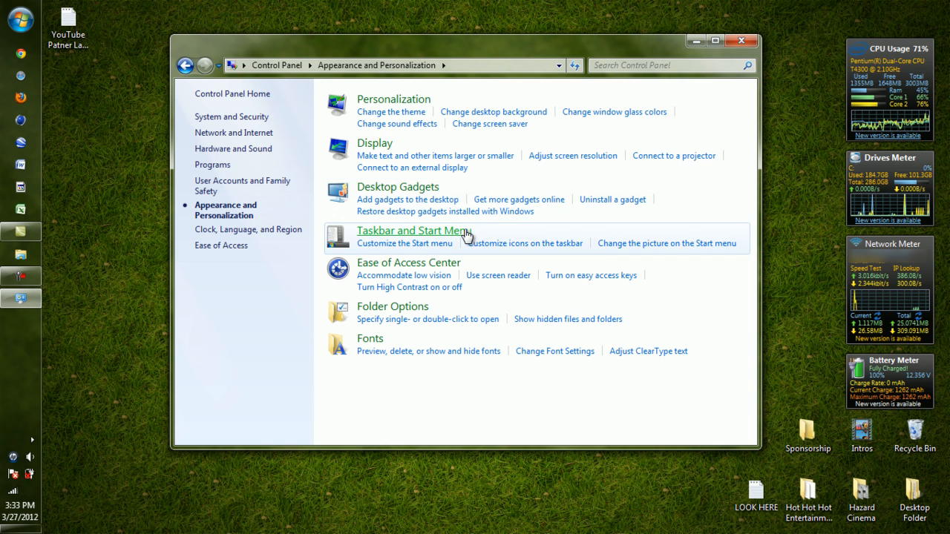
pyautogui.moveTo(414, 230)
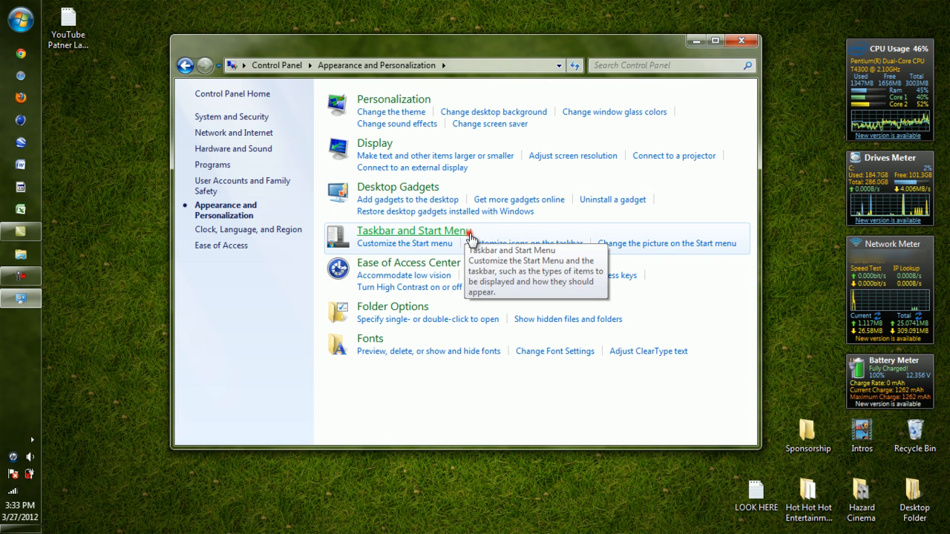
pyautogui.click(414, 230)
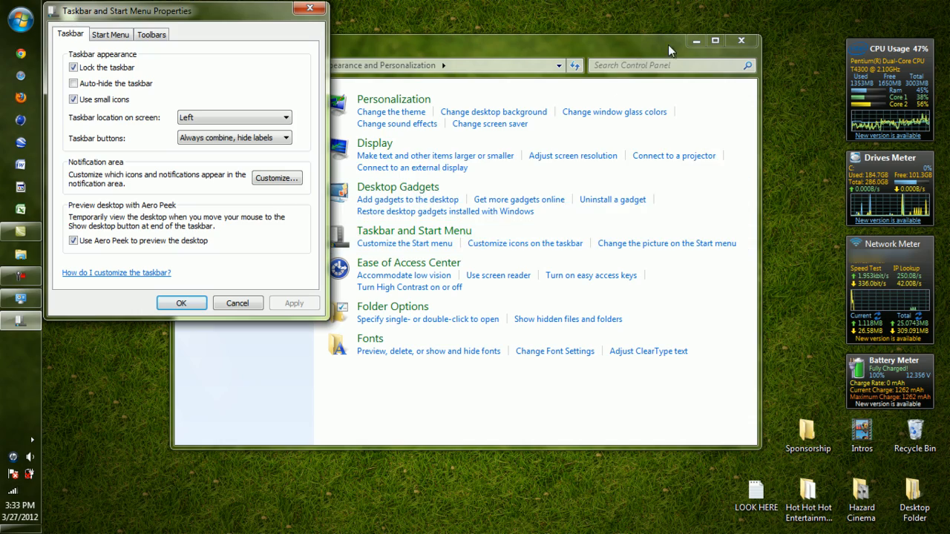
# Step: Toggle 'Use small icons' off and back on, applying so small taskbar icons stay enabled
pyautogui.click(741, 41)
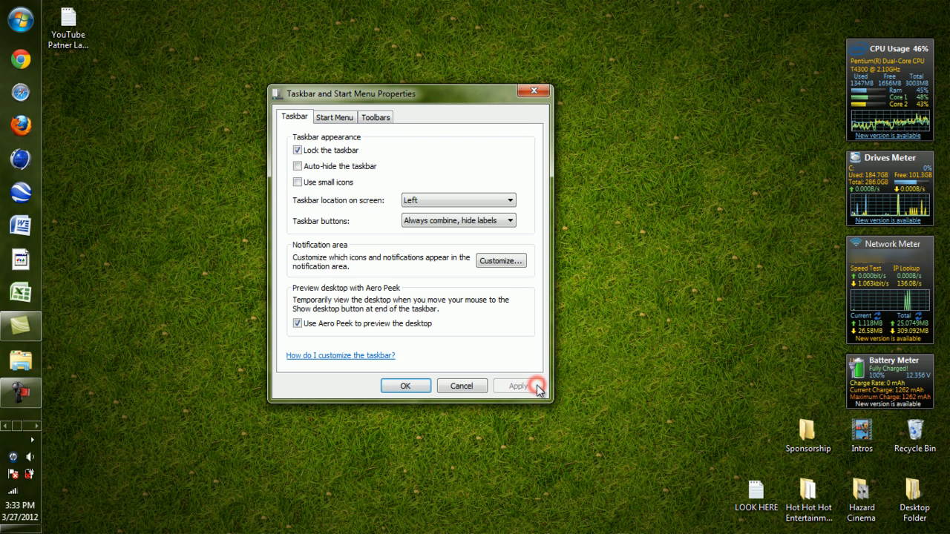
pyautogui.click(517, 386)
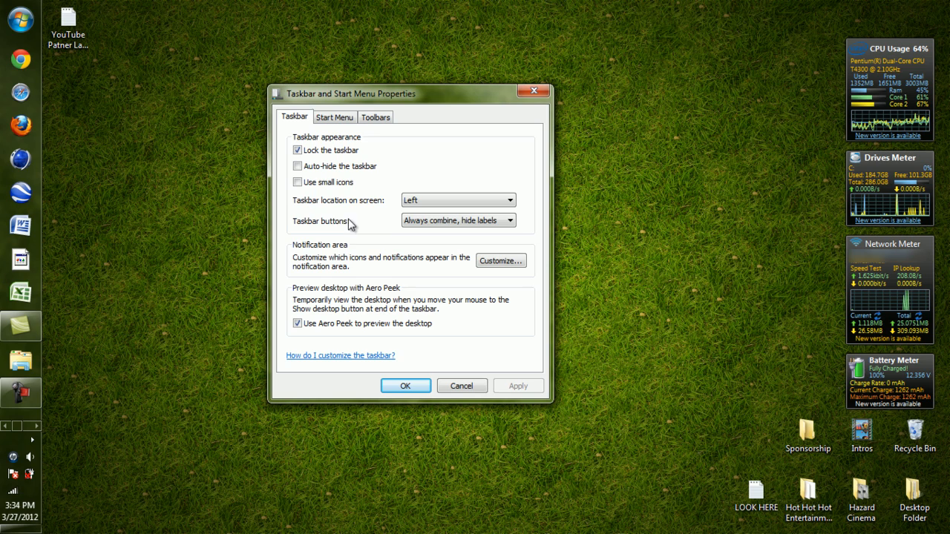
pyautogui.click(297, 181)
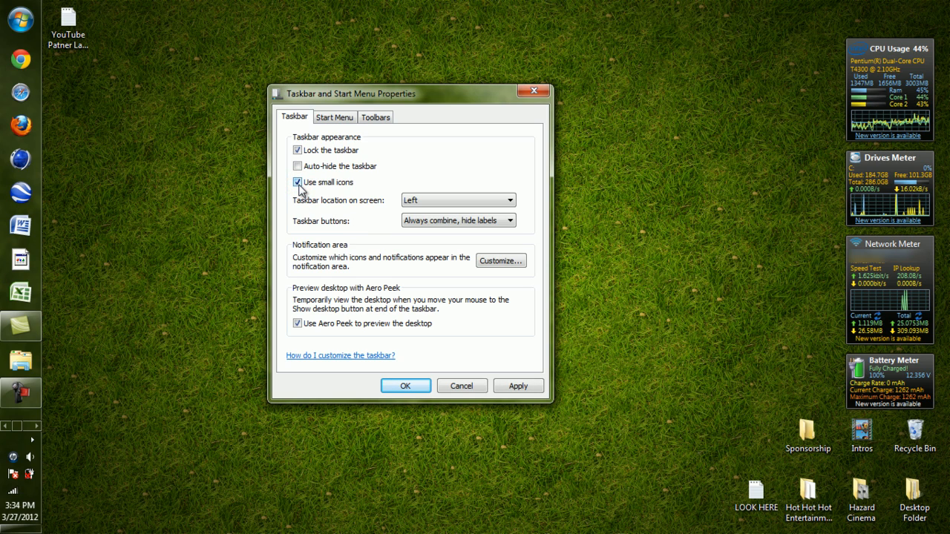
pyautogui.click(518, 386)
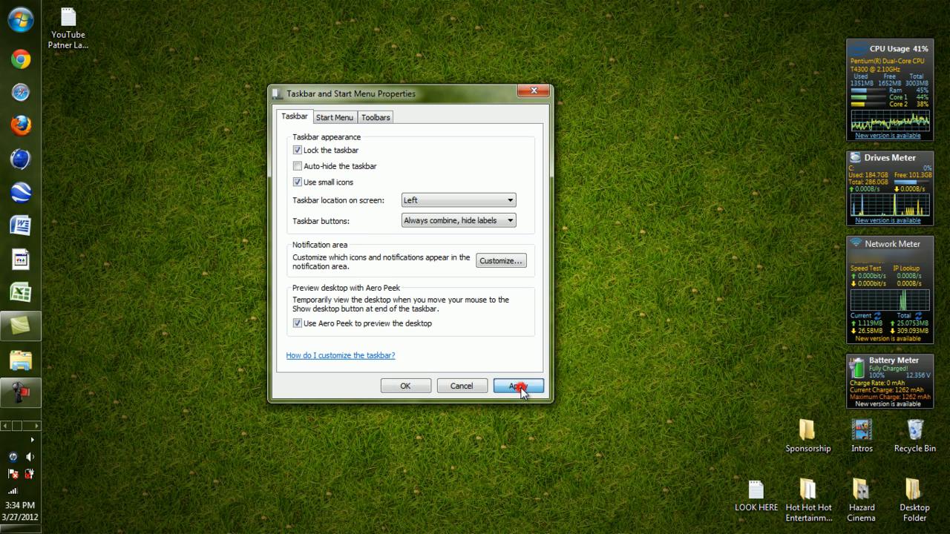
pyautogui.click(518, 386)
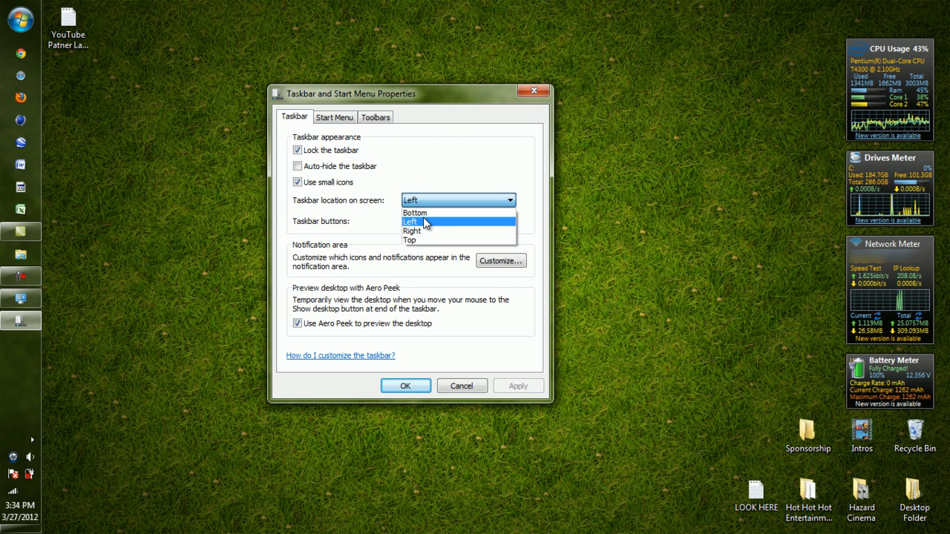
# Step: Try another taskbar screen edge, set the location back to Left and confirm with OK
pyautogui.click(410, 222)
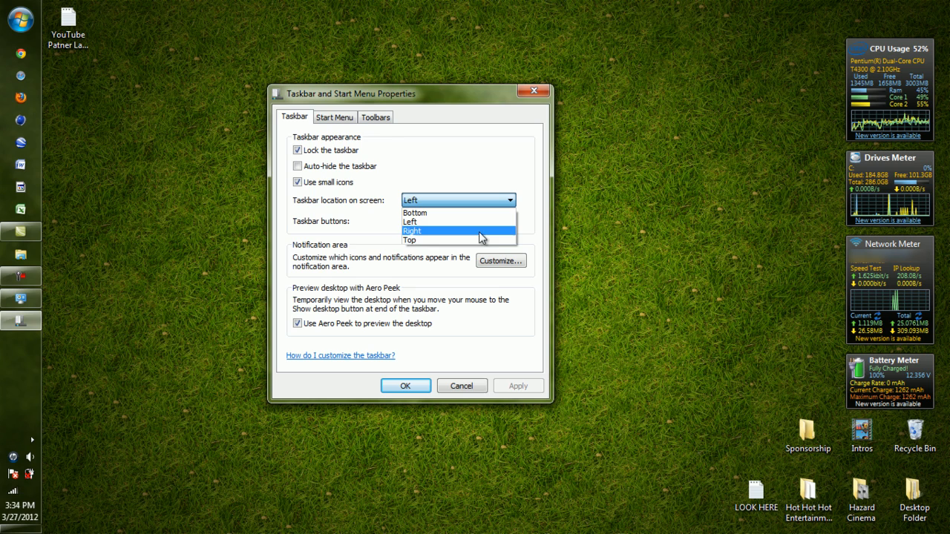
pyautogui.click(409, 241)
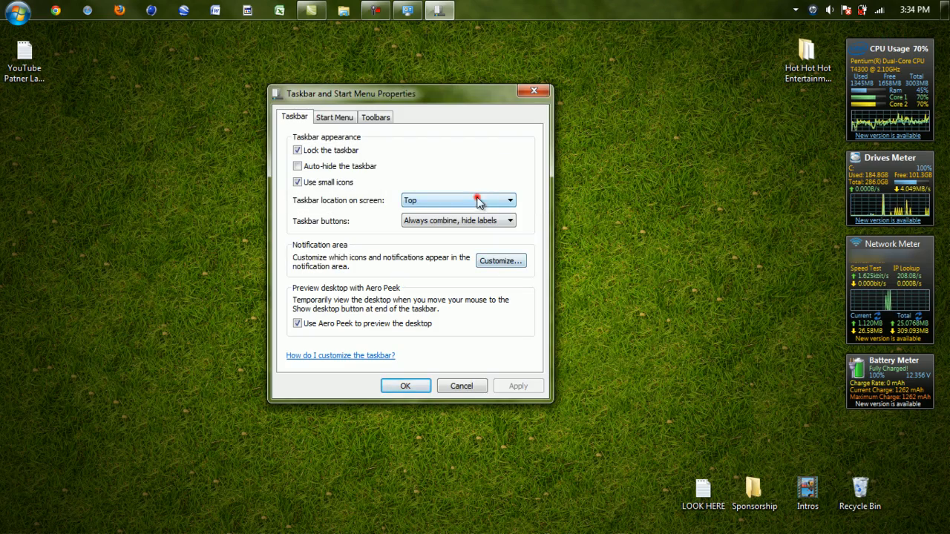
pyautogui.click(457, 199)
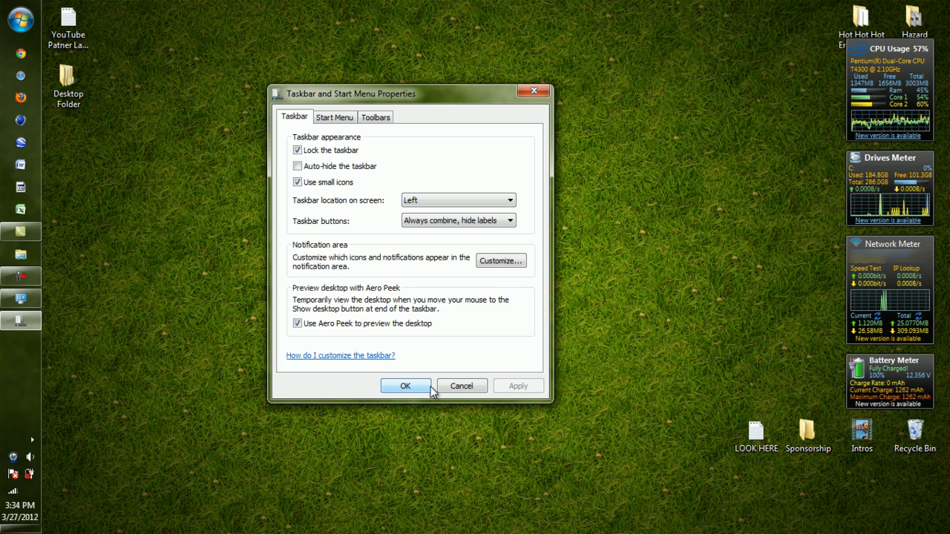
pyautogui.click(405, 386)
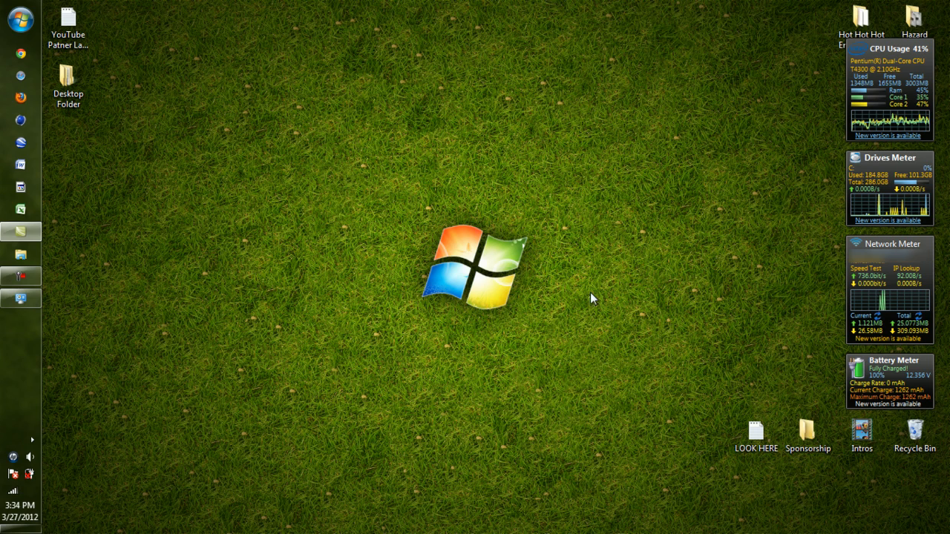
pyautogui.moveTo(695, 60)
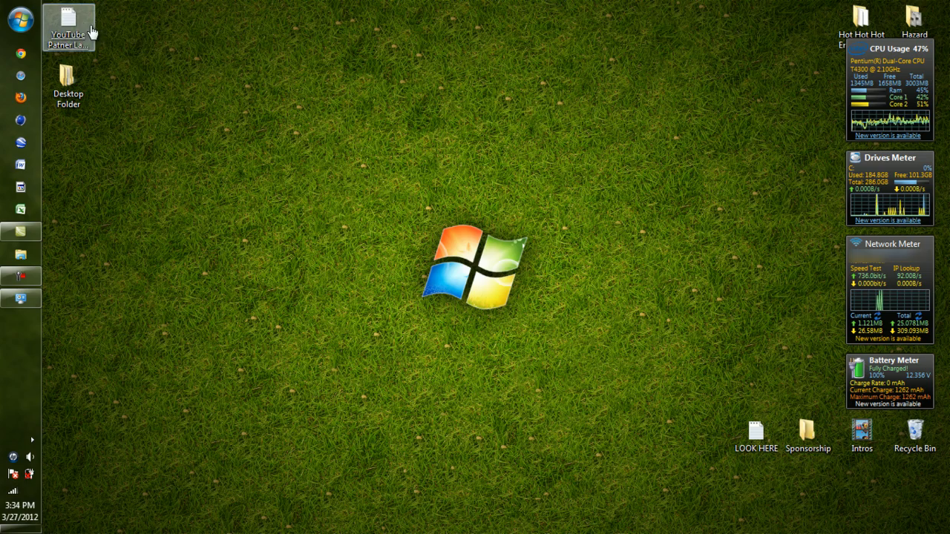
# Step: Reopen Control Panel and bring up the desktop Gadgets gallery from Appearance and Personalization
pyautogui.click(20, 21)
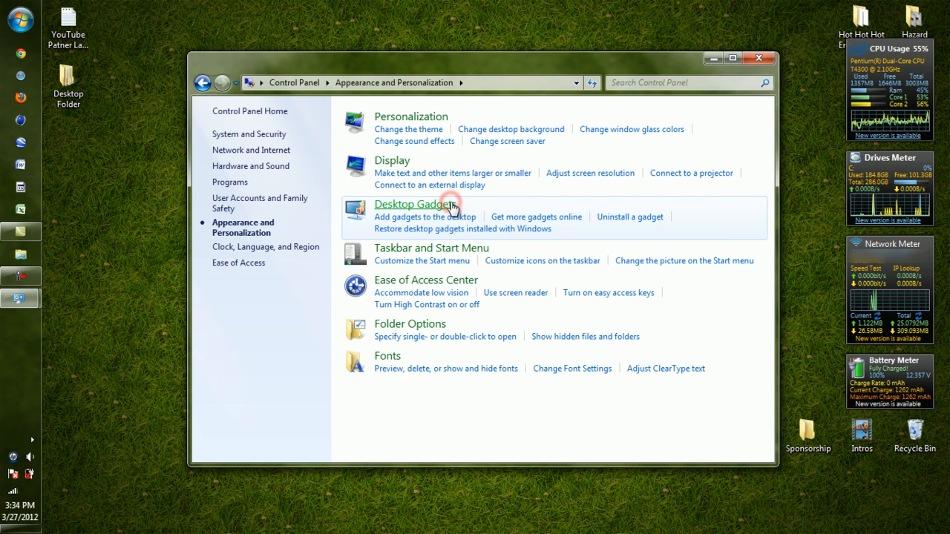
pyautogui.moveTo(511, 255)
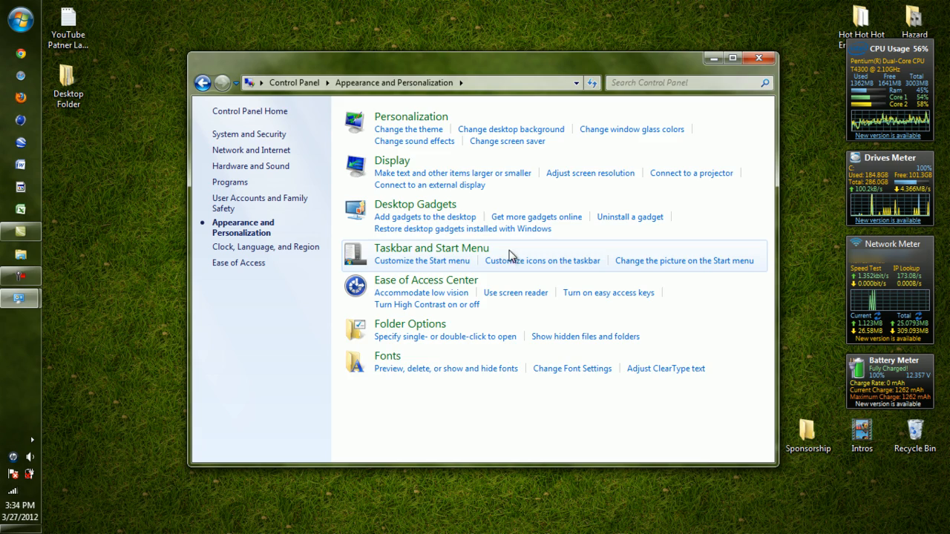
pyautogui.click(424, 217)
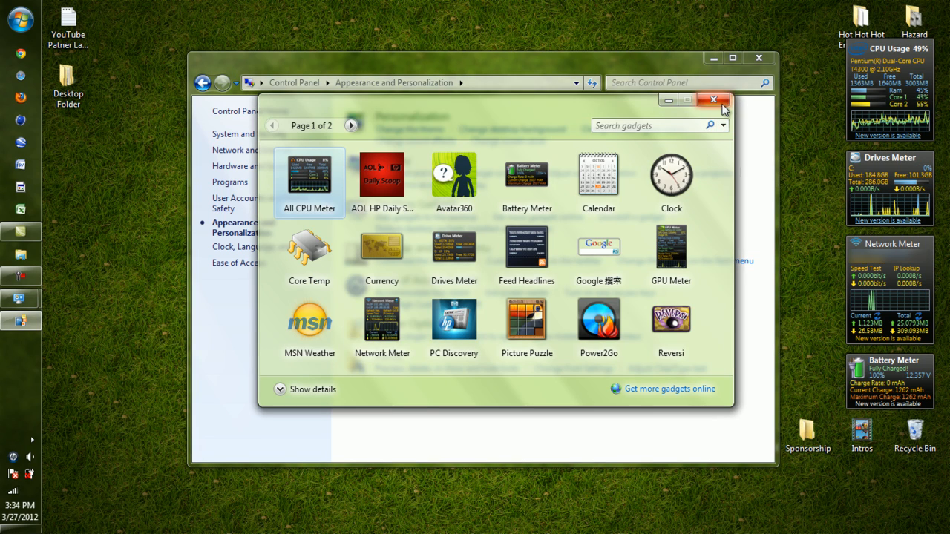
pyautogui.moveTo(383, 327)
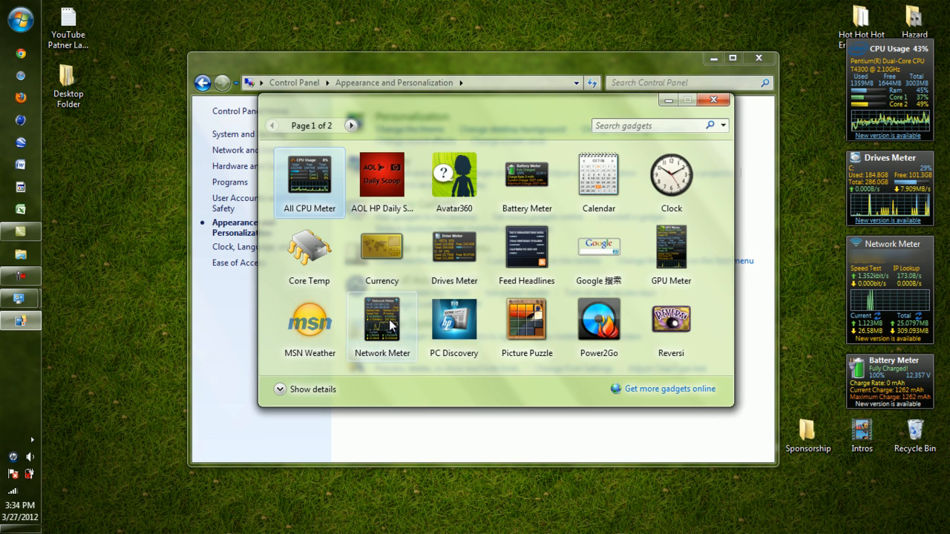
pyautogui.moveTo(458, 267)
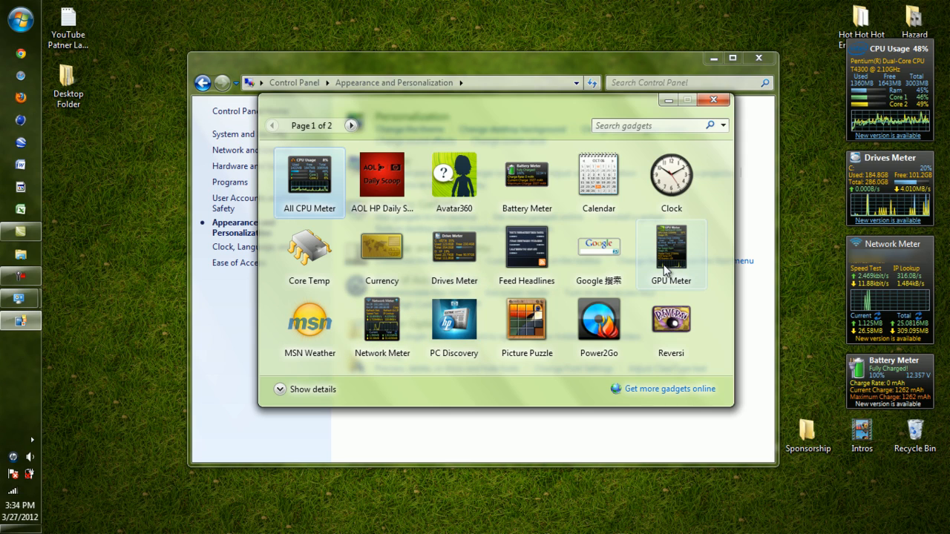
pyautogui.moveTo(319, 181)
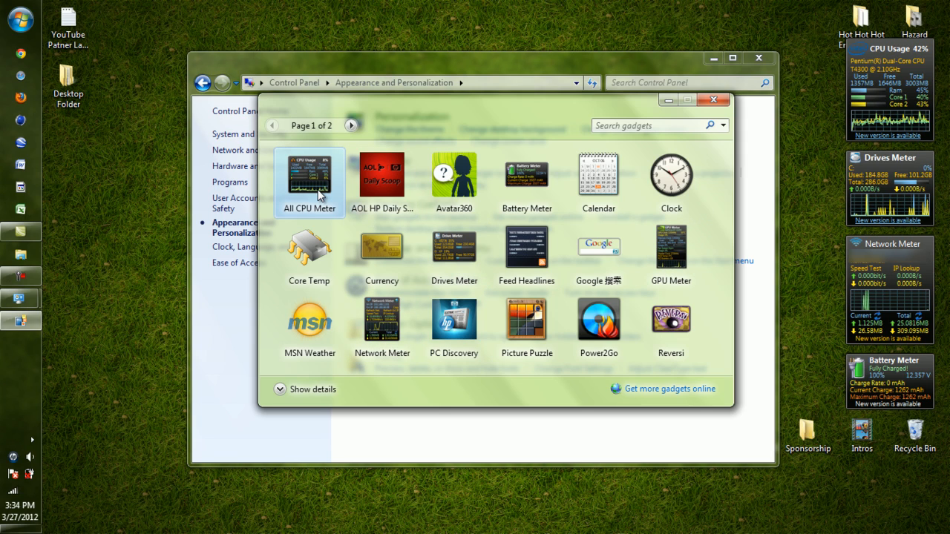
pyautogui.moveTo(527, 181)
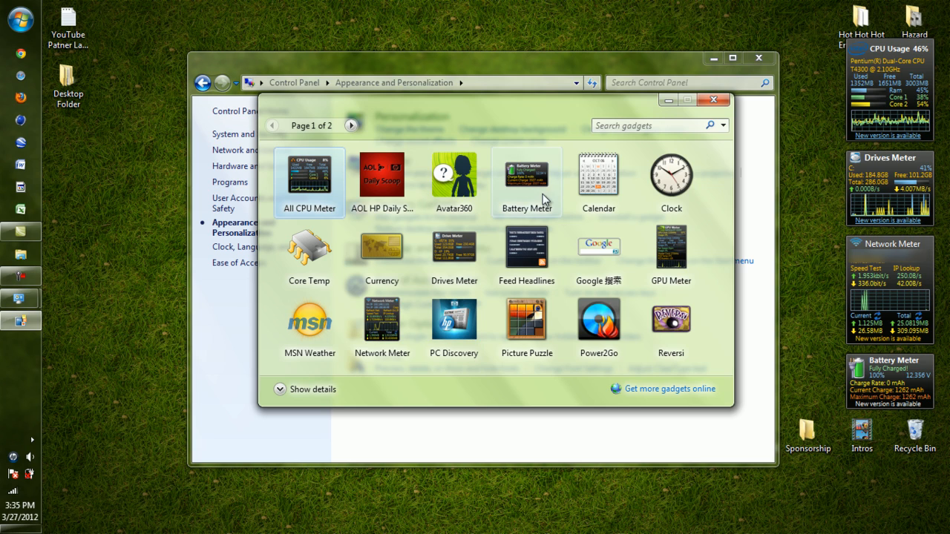
pyautogui.moveTo(457, 246)
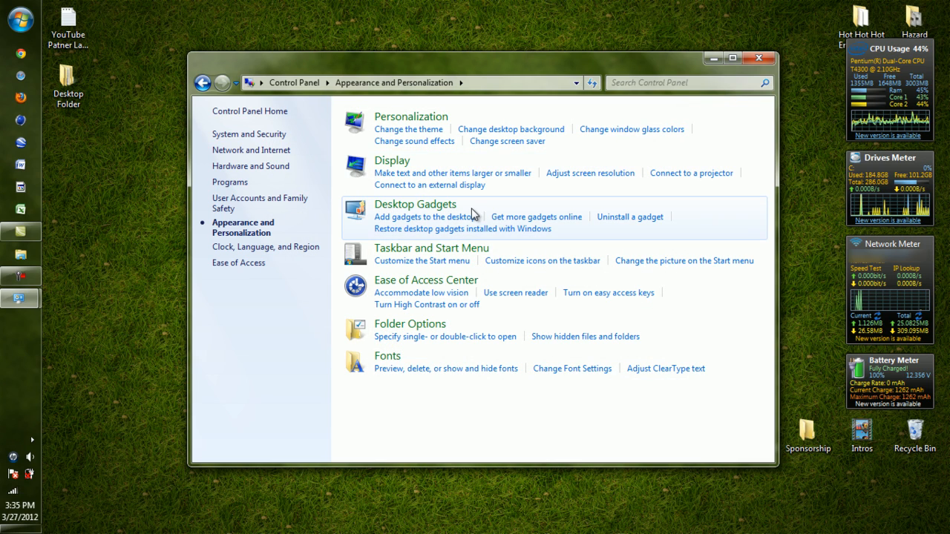
# Step: Go to 'Get more gadgets online', scroll to Google Gadget and start its download
pyautogui.click(421, 217)
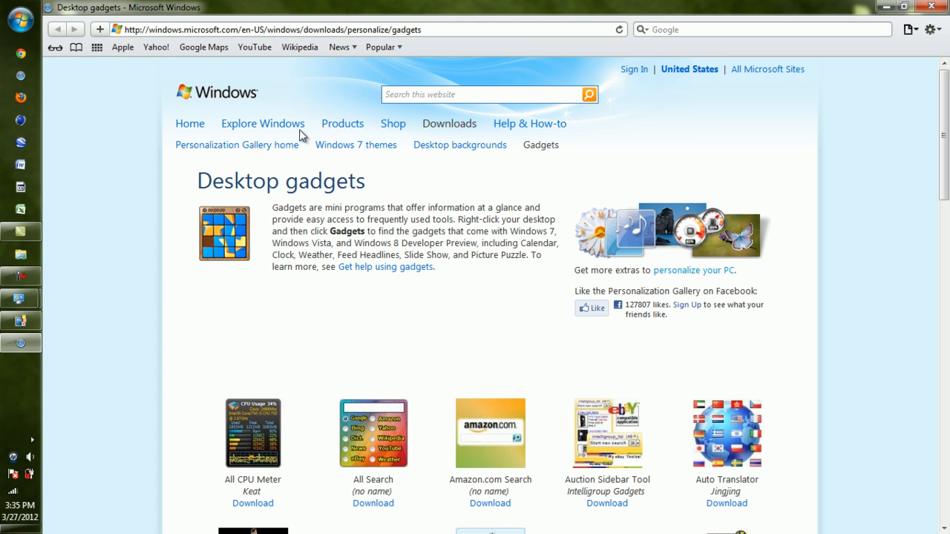
pyautogui.scroll(-3)
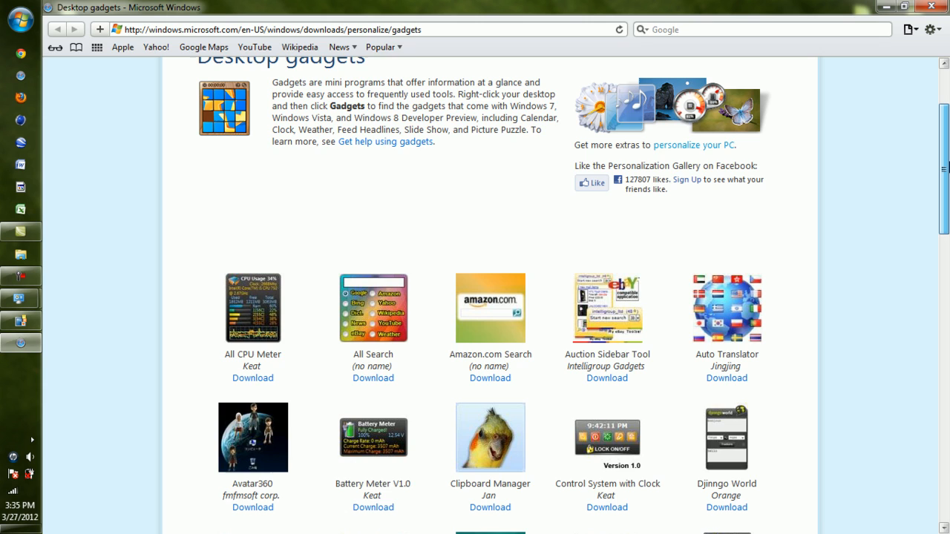
pyautogui.scroll(-3)
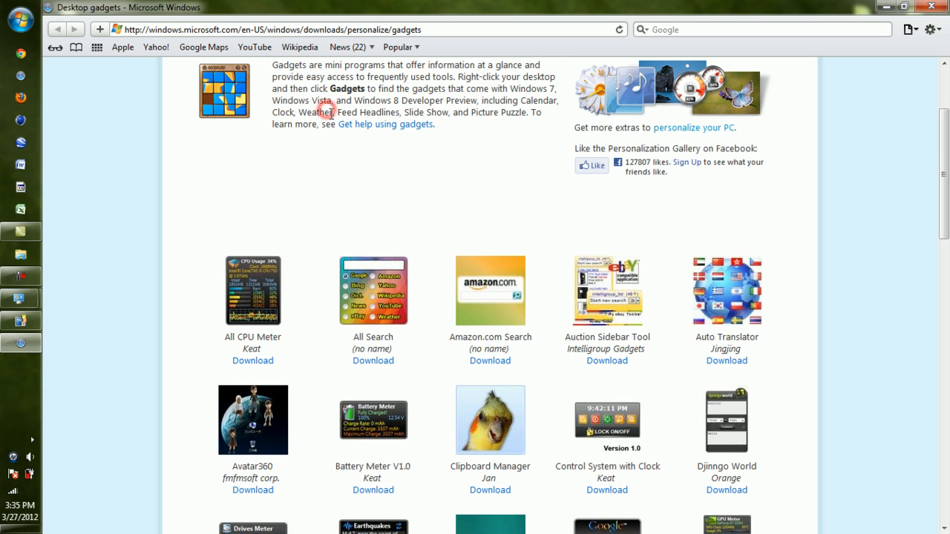
pyautogui.scroll(-3)
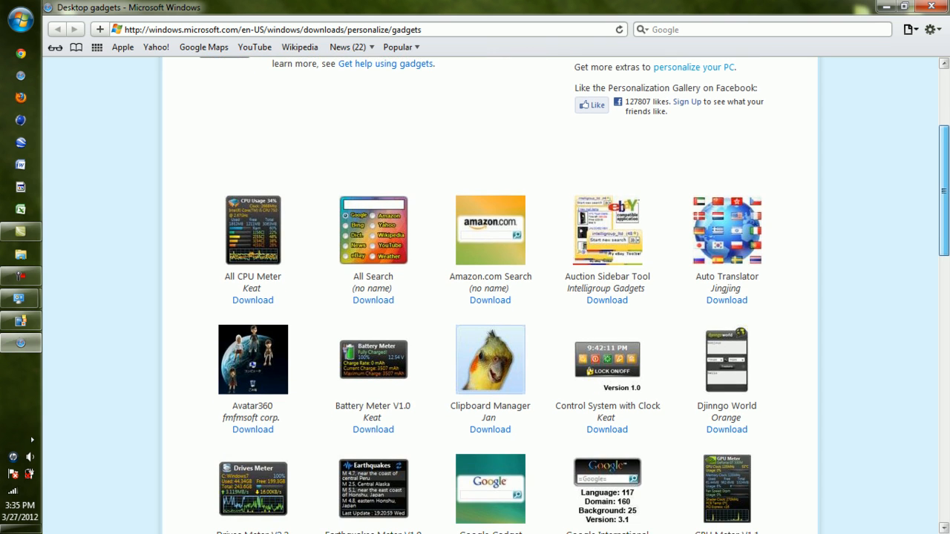
pyautogui.scroll(-3)
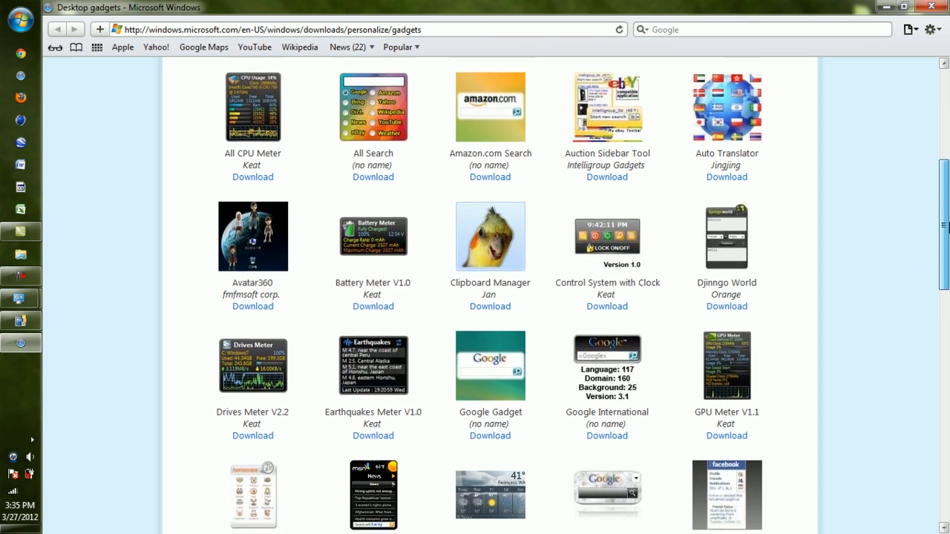
pyautogui.scroll(-3)
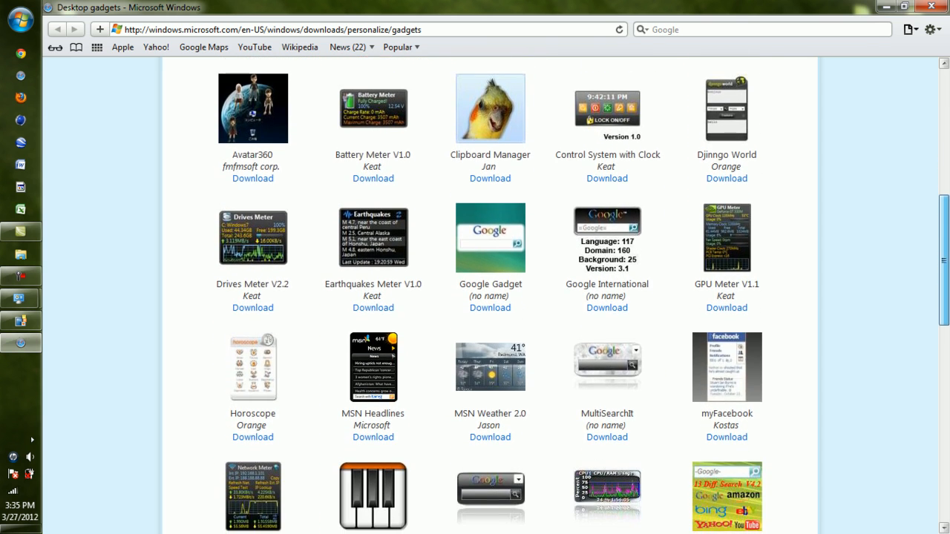
pyautogui.scroll(-3)
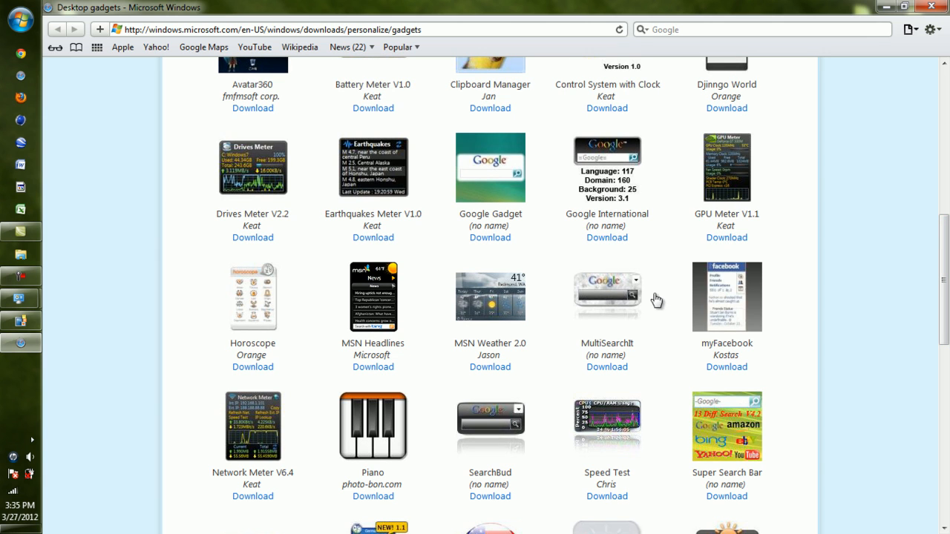
pyautogui.scroll(-3)
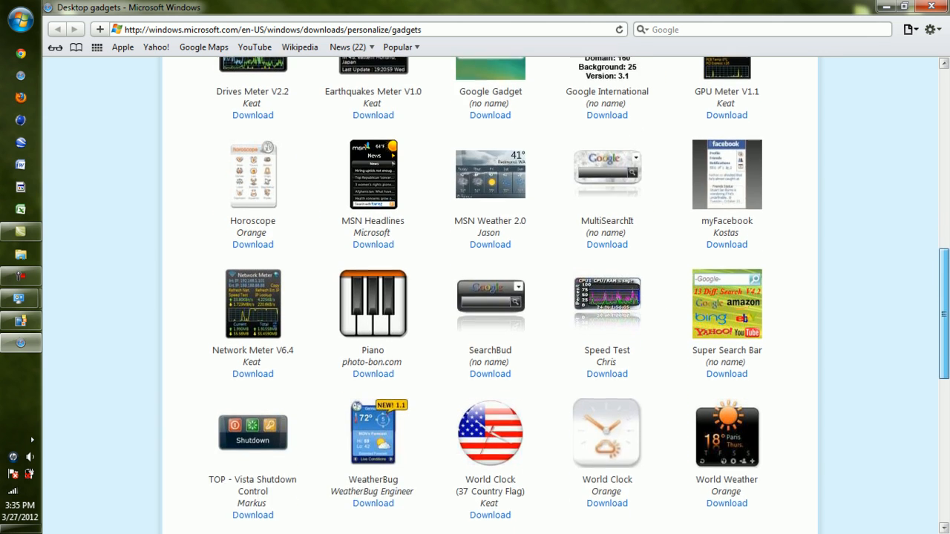
pyautogui.scroll(-3)
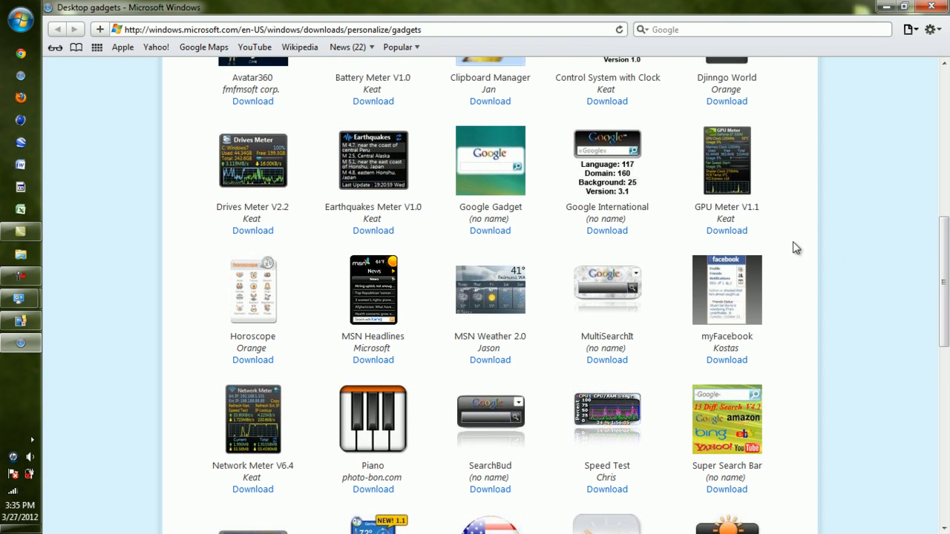
pyautogui.click(489, 230)
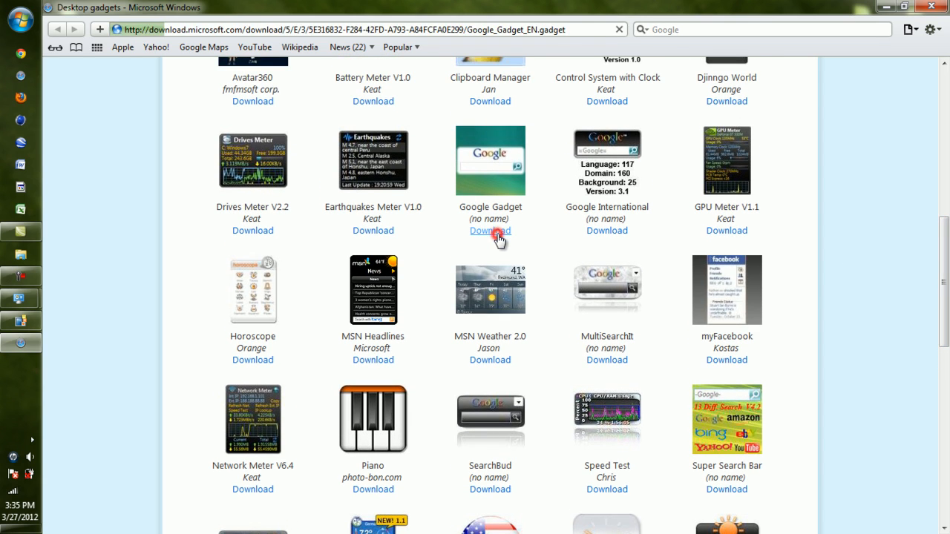
# Step: Run the downloaded Google Gadget file, accept the unverified-publisher warning and replace the existing version
pyautogui.click(490, 230)
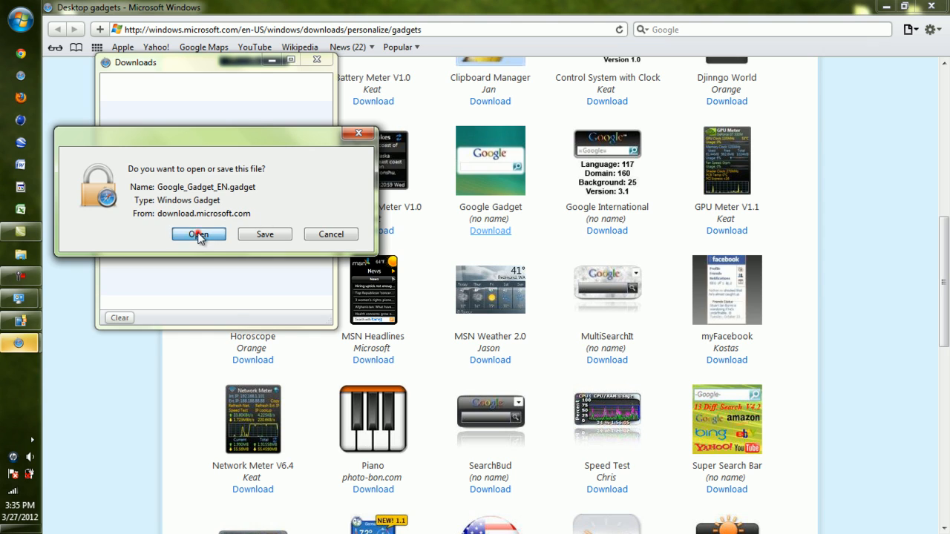
pyautogui.click(199, 235)
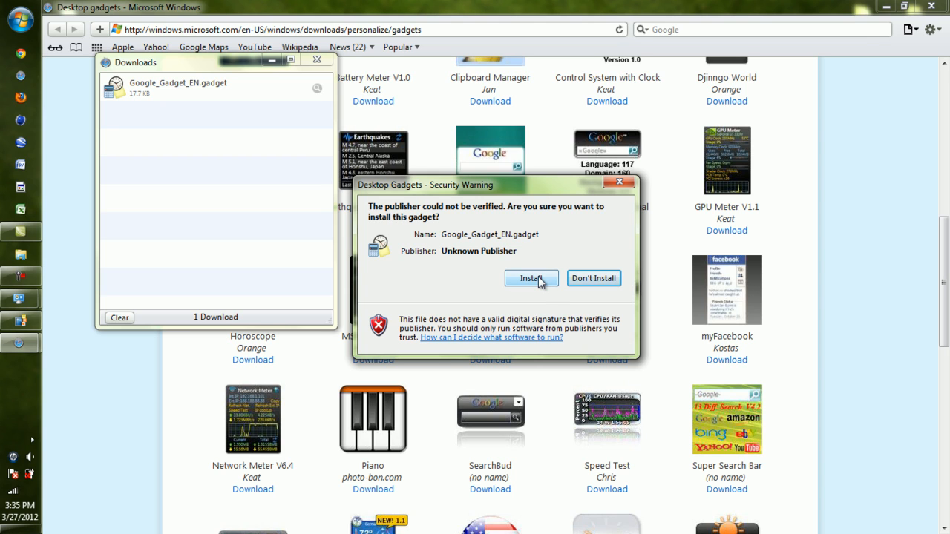
pyautogui.click(532, 278)
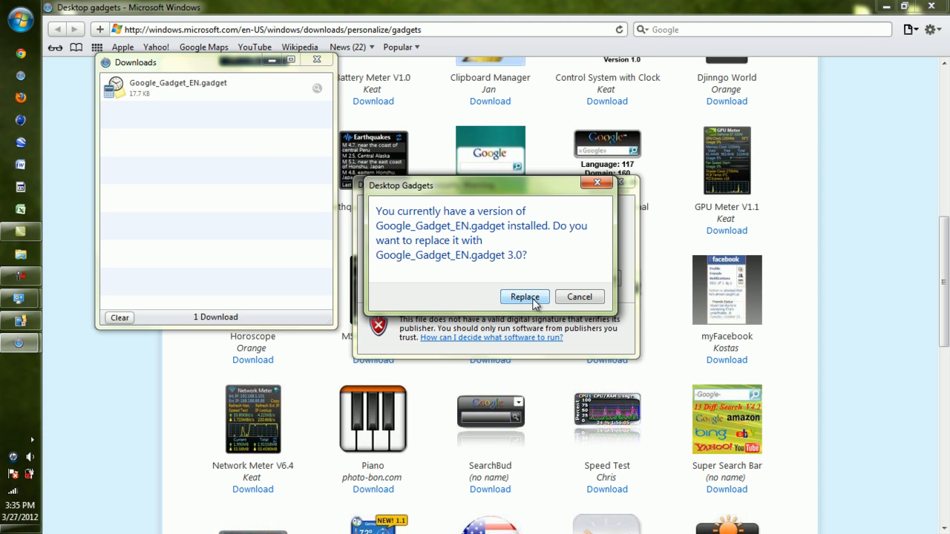
pyautogui.click(524, 297)
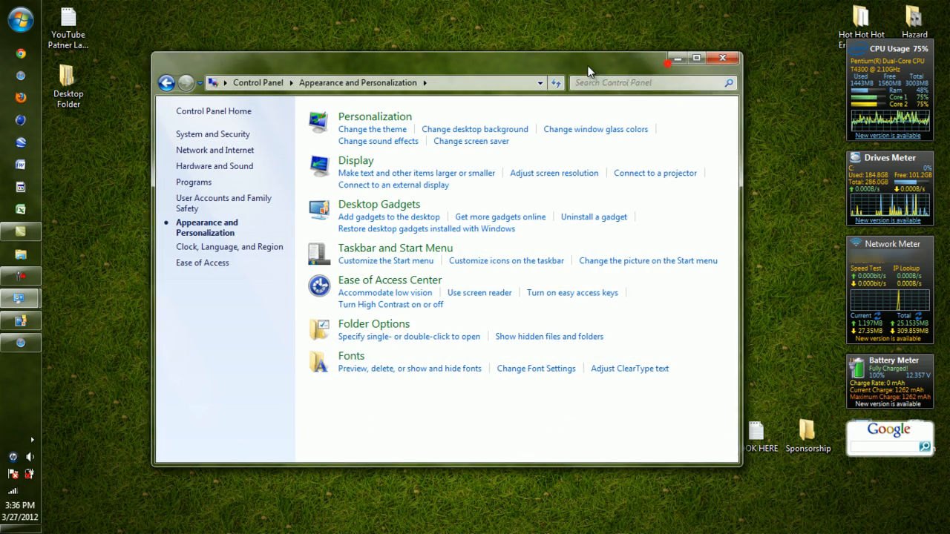
# Step: Close Control Panel, enter test text in the Google gadget's search box and drag it to the lower-right corner
pyautogui.click(721, 58)
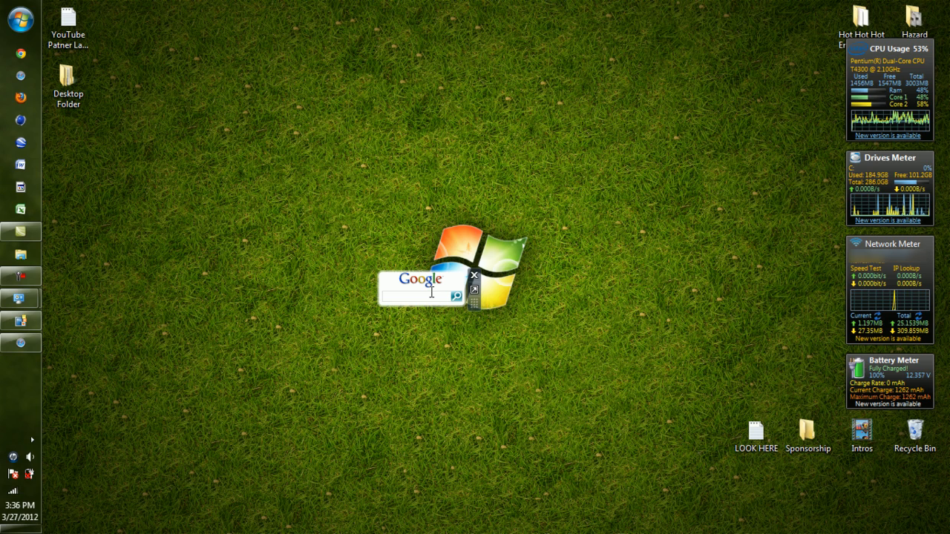
pyautogui.write('codfreak190')
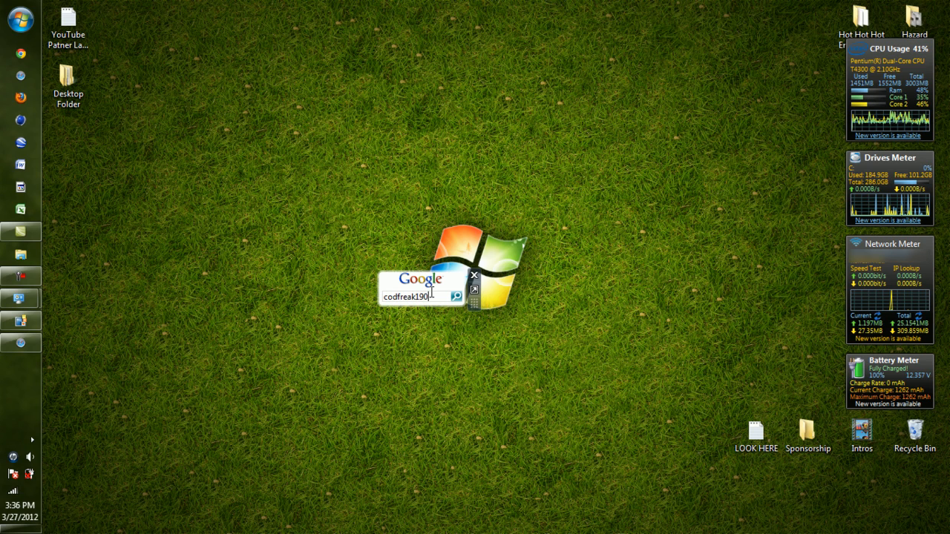
pyautogui.write('67')
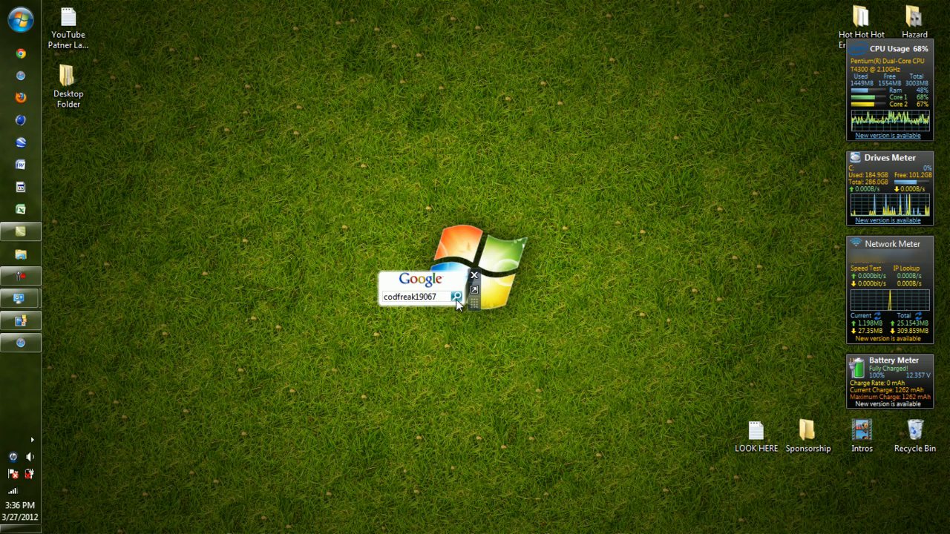
pyautogui.click(458, 297)
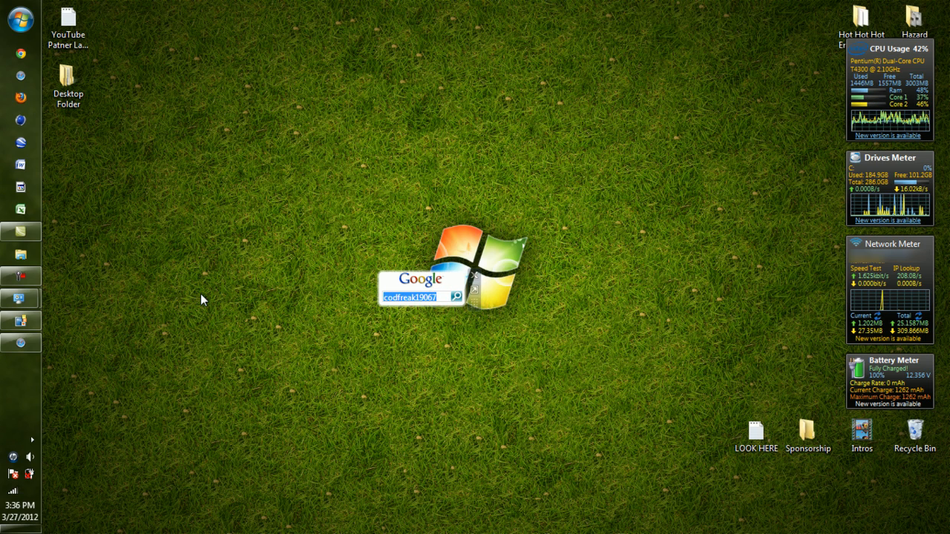
pyautogui.moveTo(422, 285); pyautogui.dragTo(888, 484)
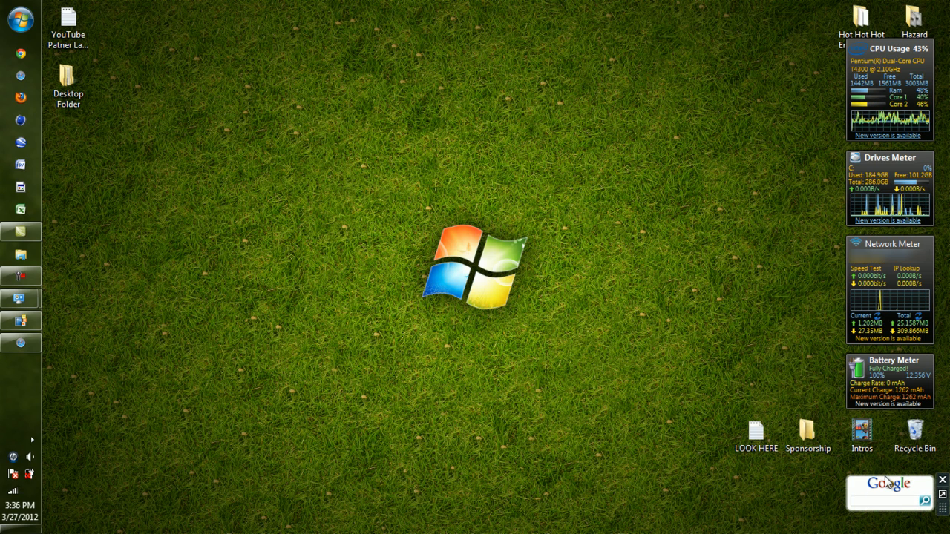